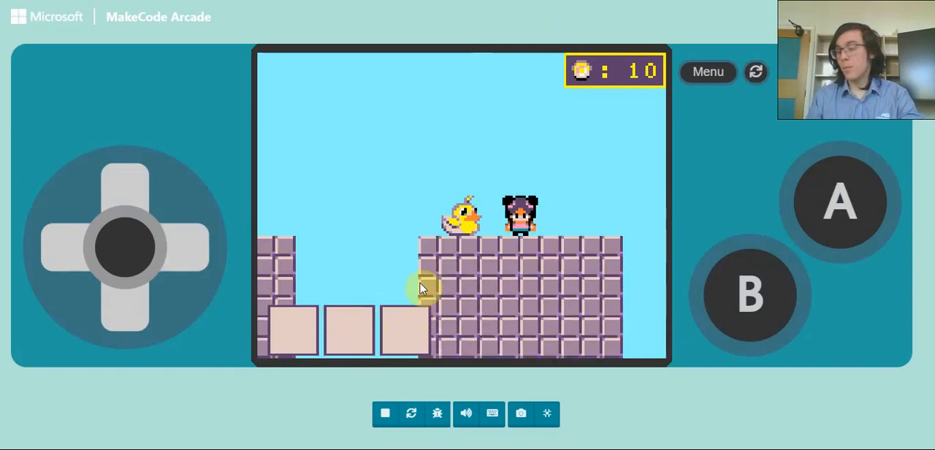
mouse_move(382, 285)
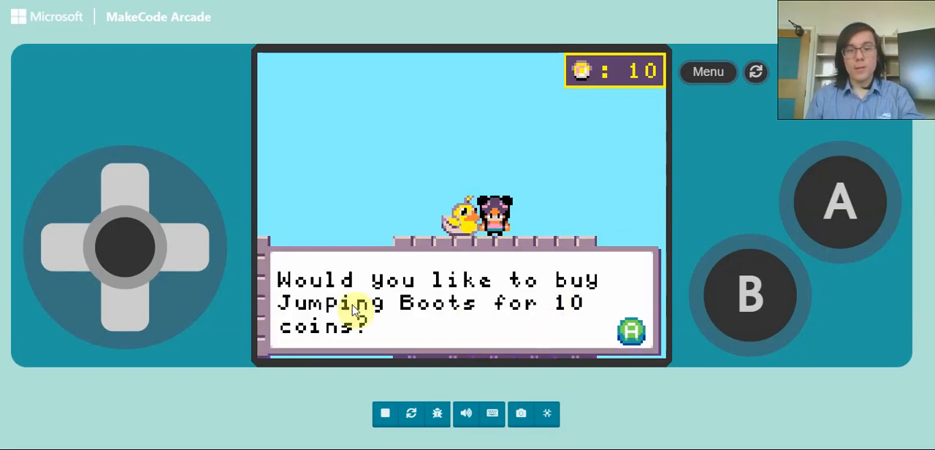
- Play until the duck shopkeeper offers Jumping Boots for 10 coins
left_click(839, 201)
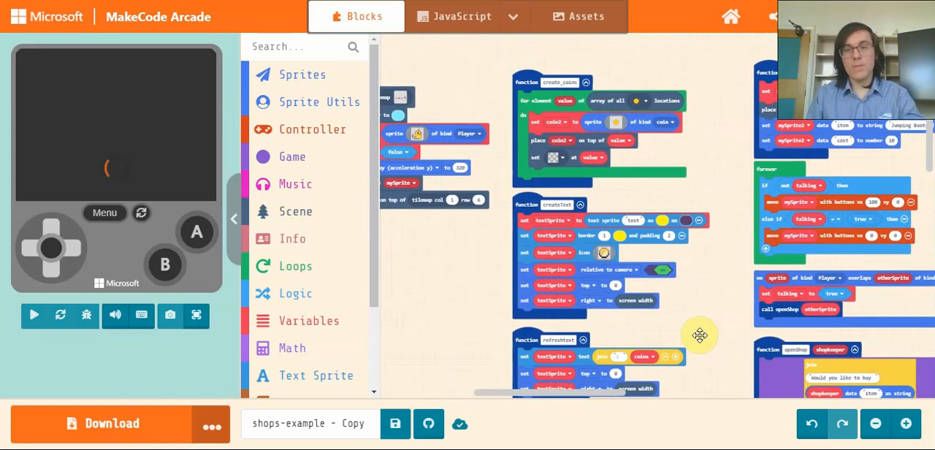
- Leave fullscreen and scroll through the CreateToolbar, addItem and findValue functions
left_click(34, 315)
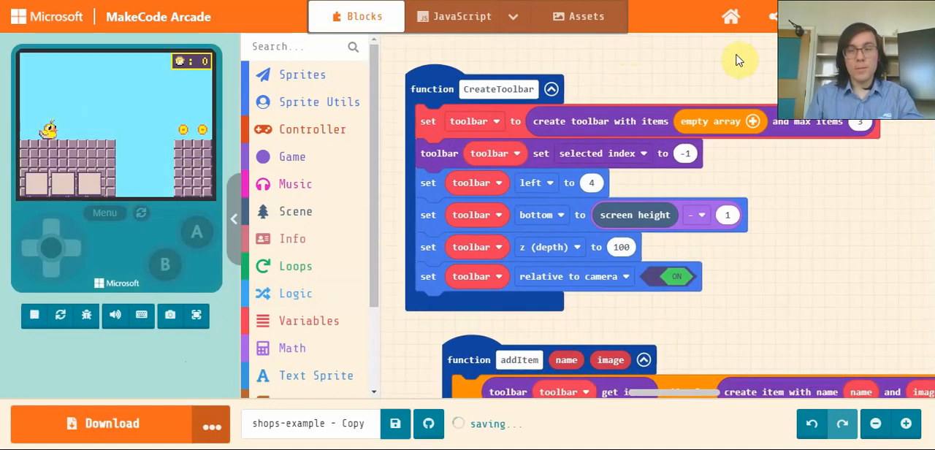
mouse_move(760, 70)
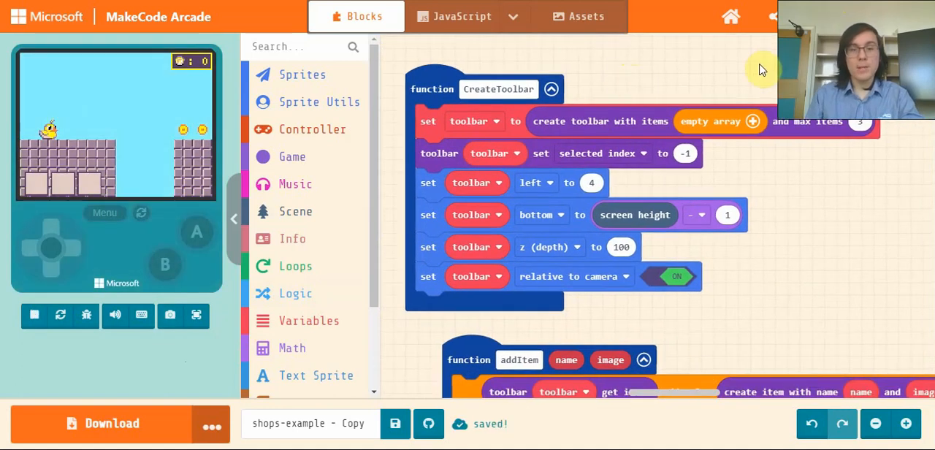
mouse_move(708, 80)
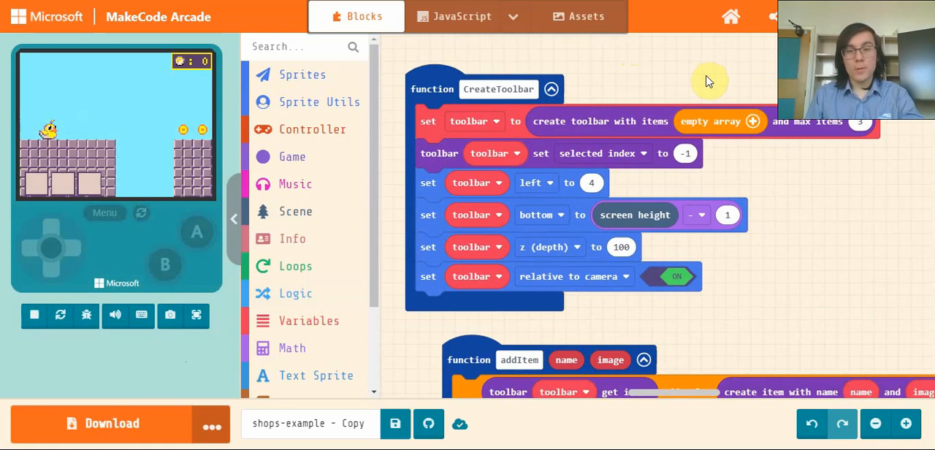
mouse_move(431, 80)
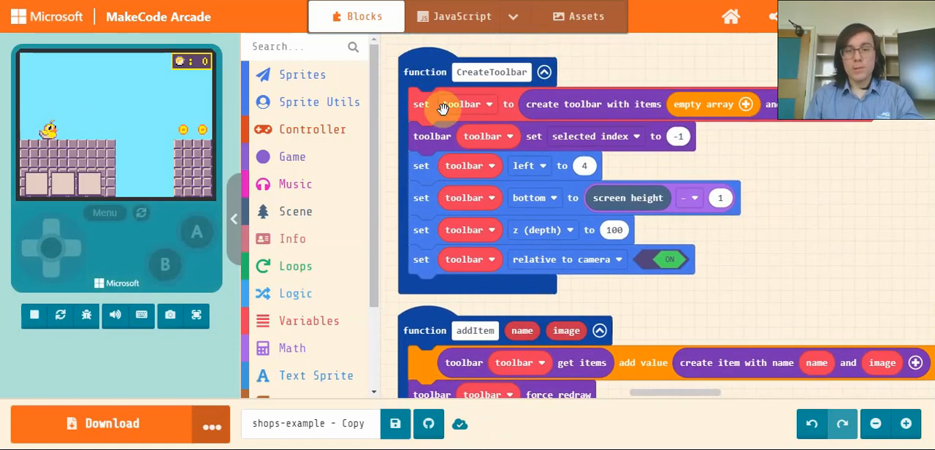
mouse_move(539, 165)
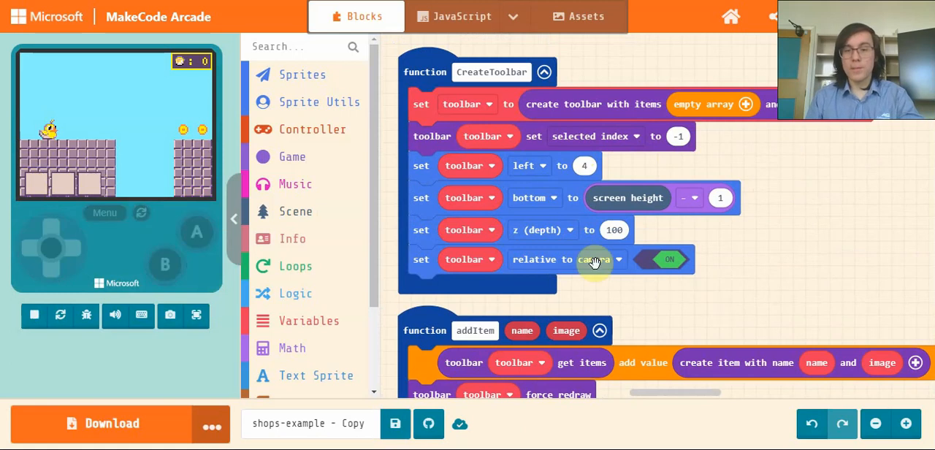
scroll("down", 3)
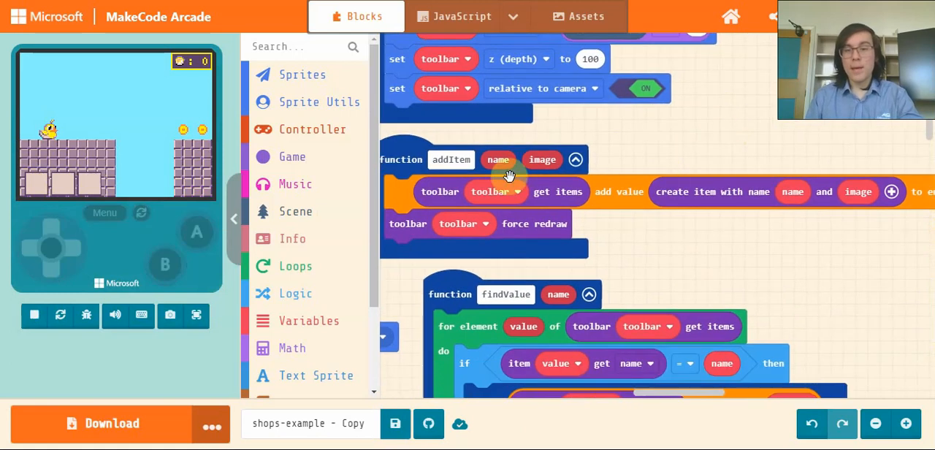
mouse_move(783, 217)
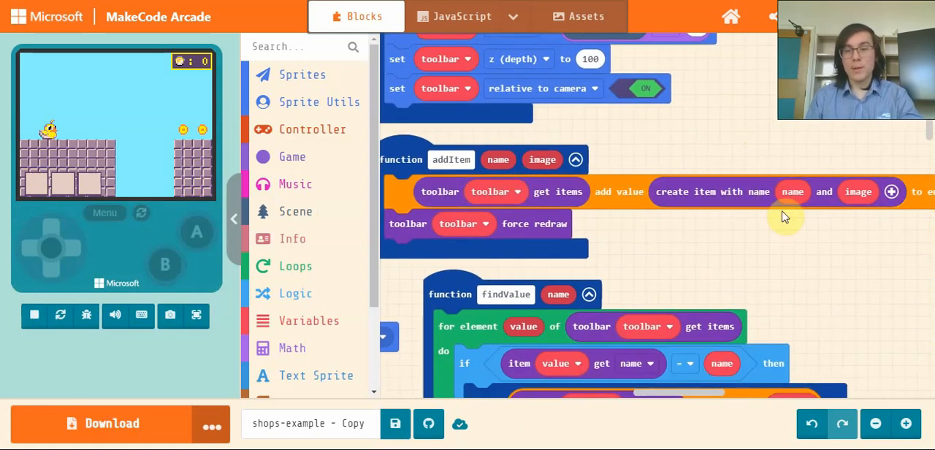
mouse_move(65, 192)
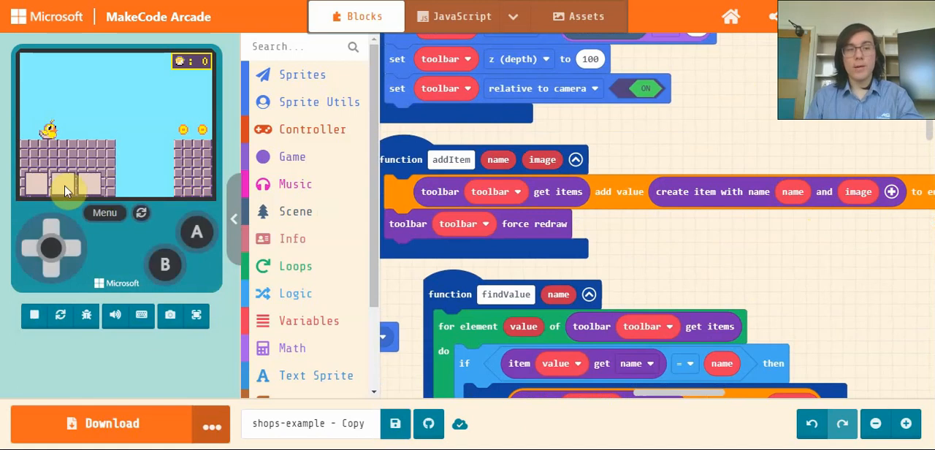
mouse_move(636, 242)
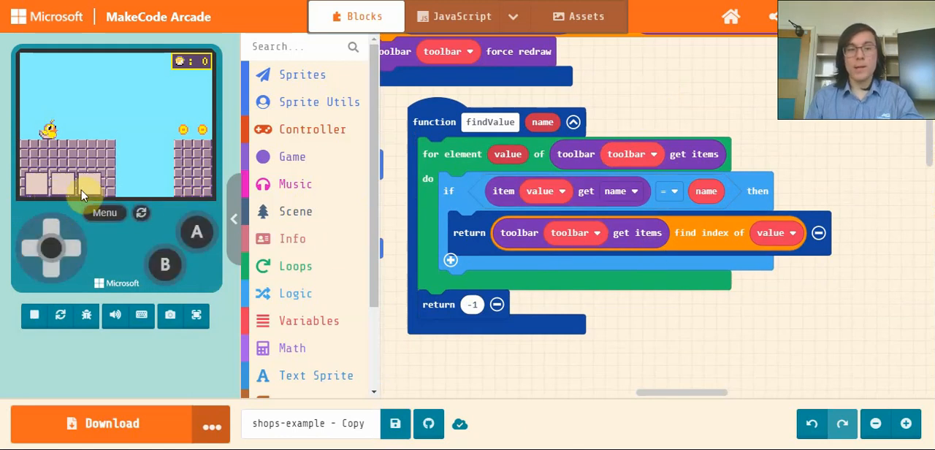
mouse_move(838, 133)
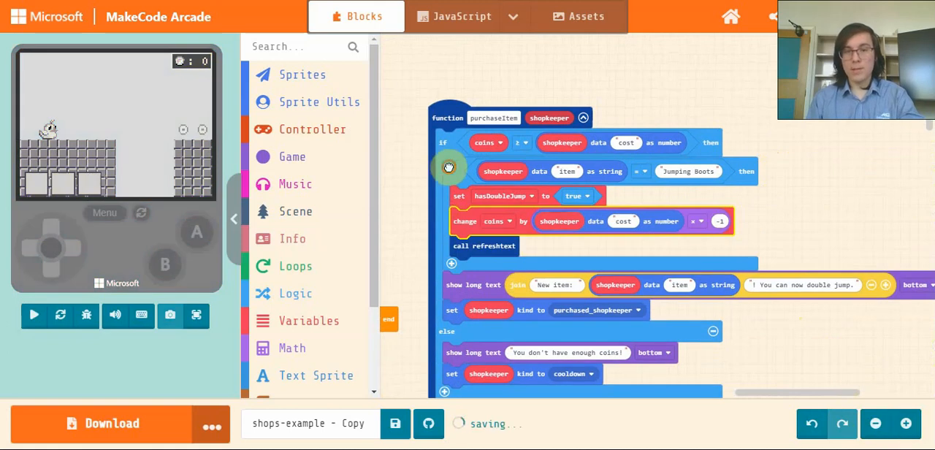
- Scroll to purchaseItem's double-jump and coin-deduction branch for Jumping Boots
left_click(33, 315)
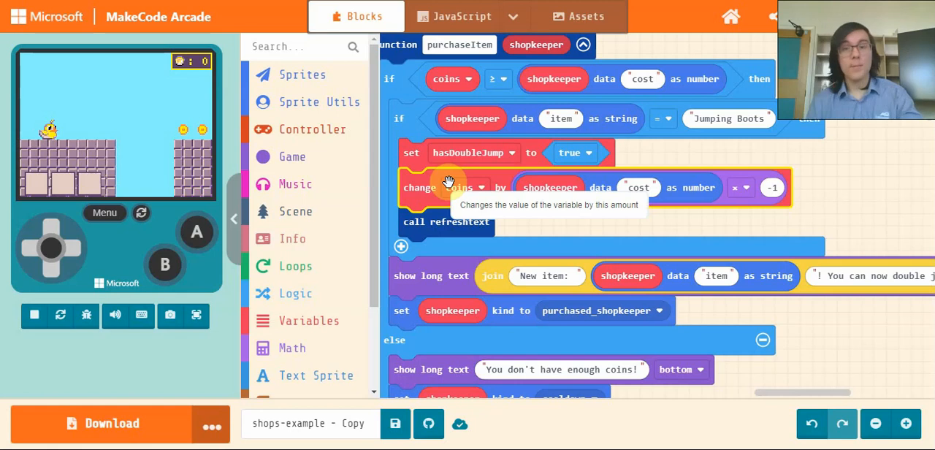
mouse_move(572, 226)
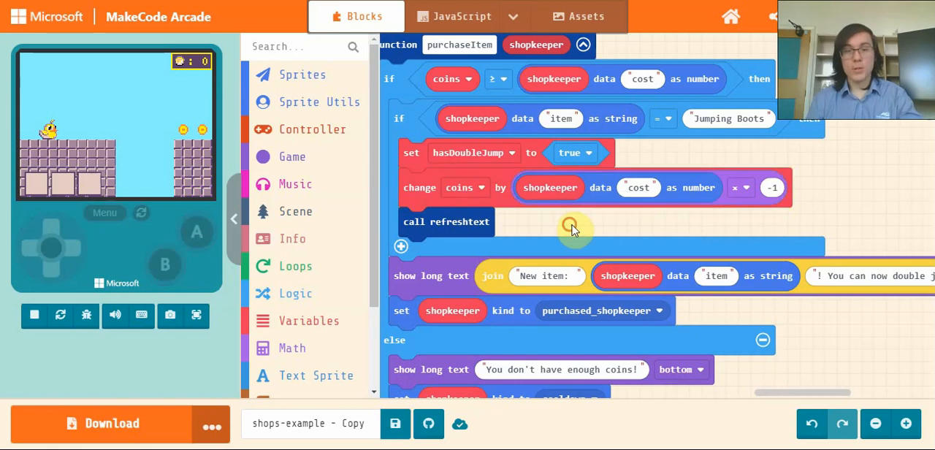
scroll("down", 3)
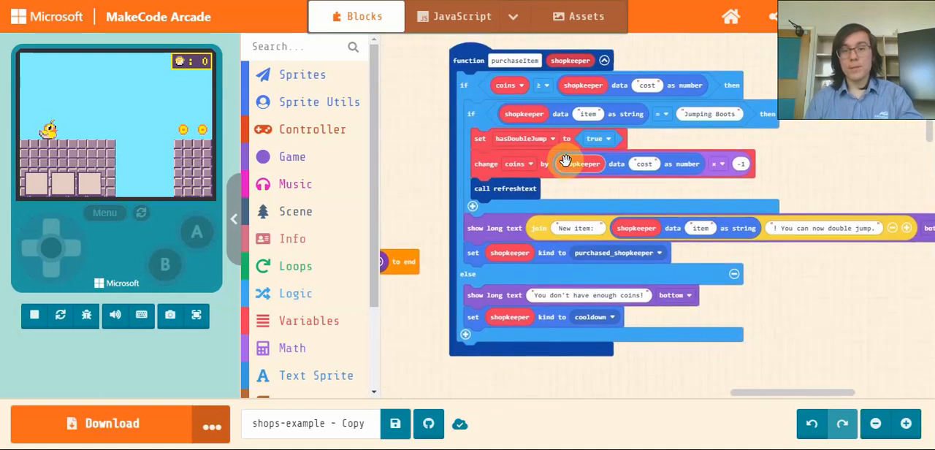
mouse_move(438, 136)
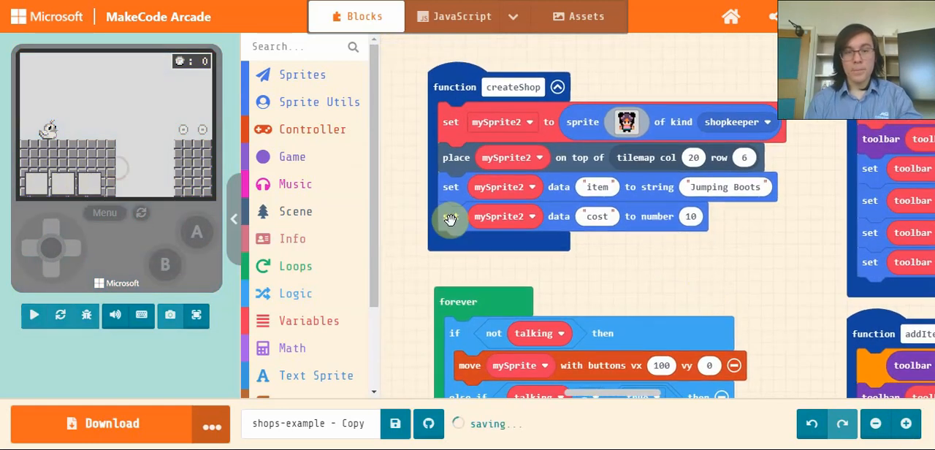
- Drag a 'set sprite data to image' block from Sprites into the bottom of createShop
left_click(34, 314)
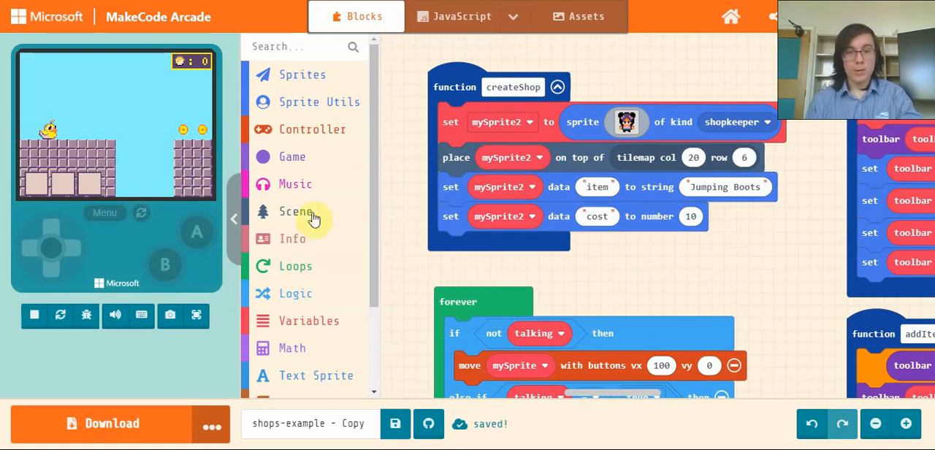
left_click(303, 74)
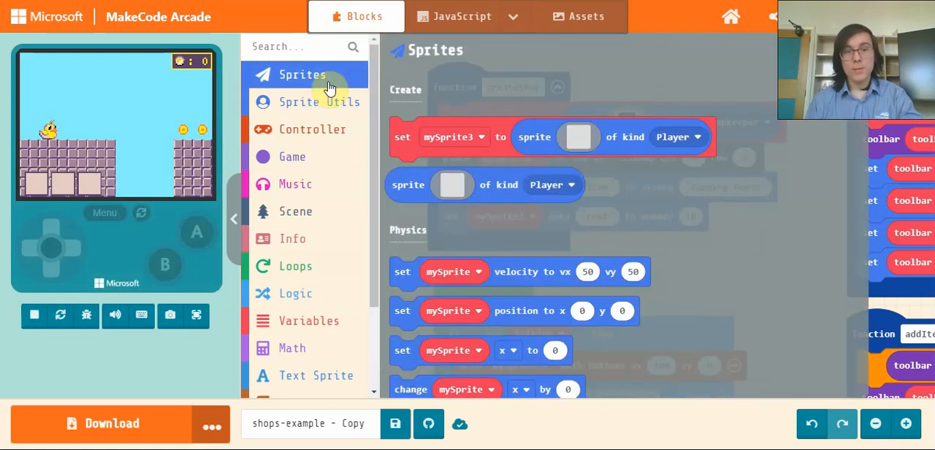
scroll("down", 3)
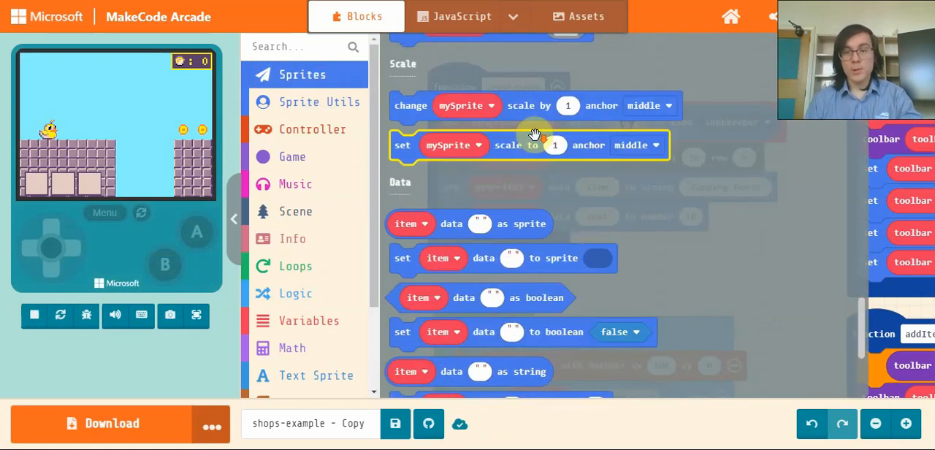
scroll("down", 3)
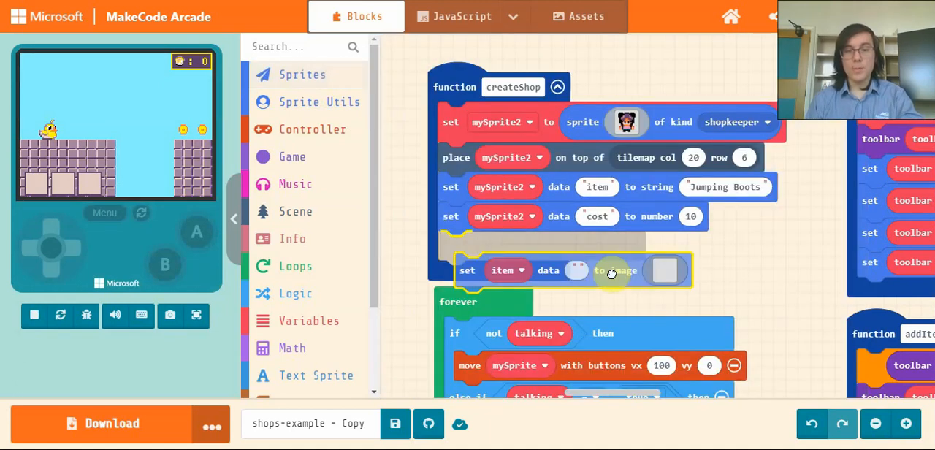
left_click(502, 269)
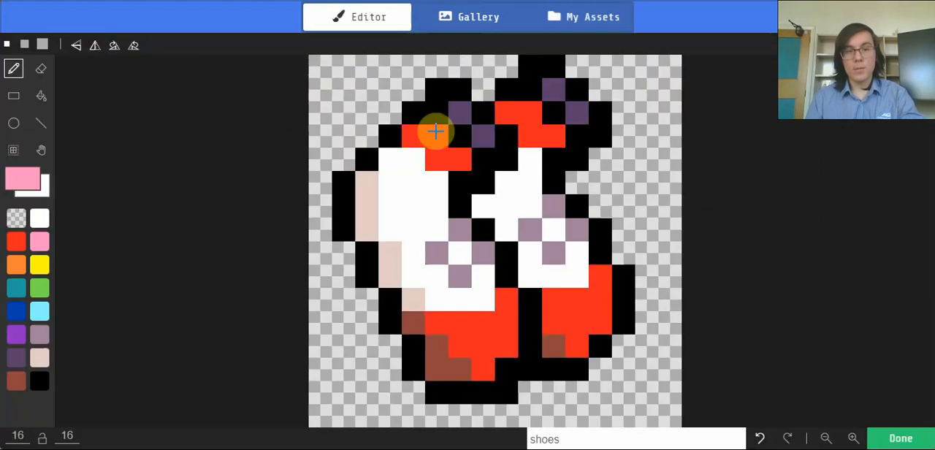
- Confirm the shoes image for mySprite2's "image" data in the image editor
left_click(900, 439)
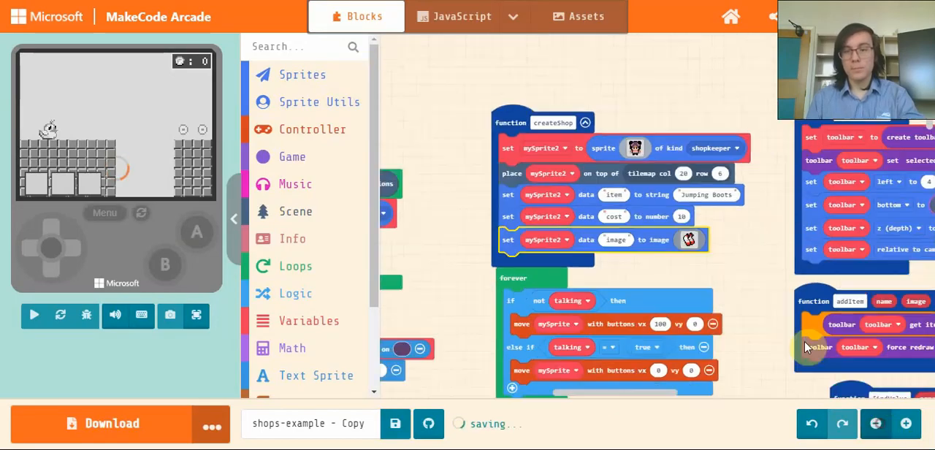
left_click(34, 315)
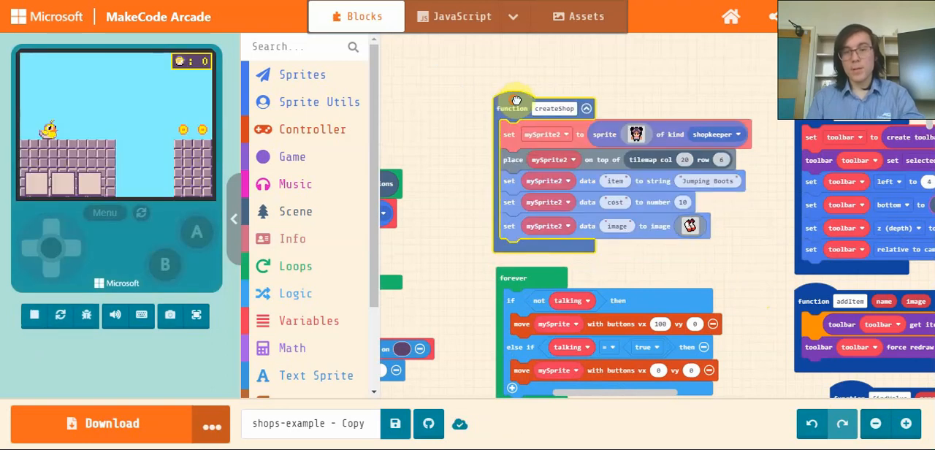
- Pan past addItem and findValue to the purchaseItem function
left_click(34, 315)
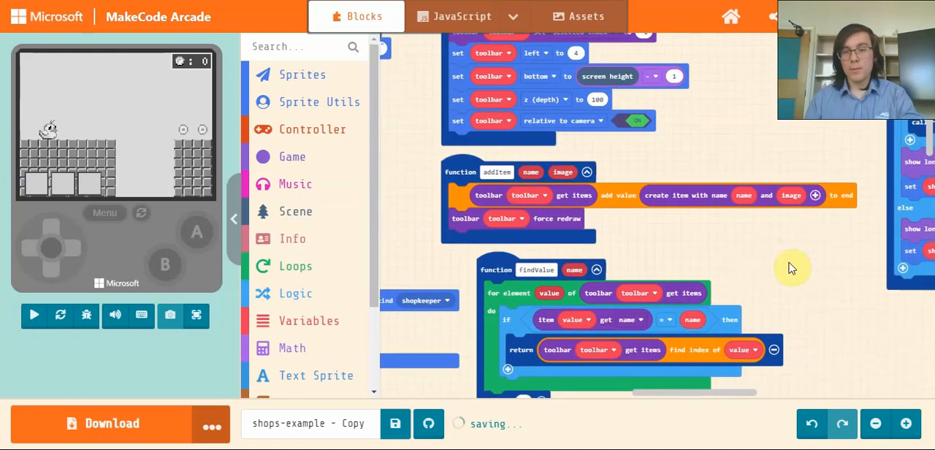
left_click(34, 314)
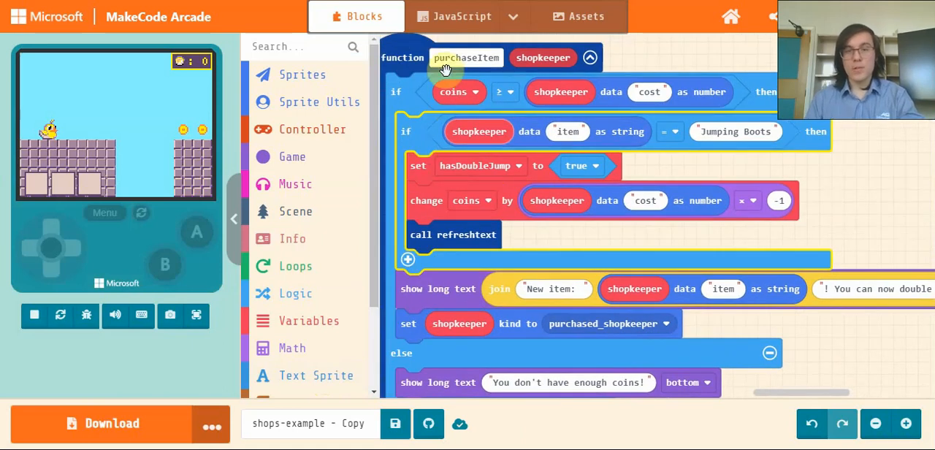
mouse_move(303, 205)
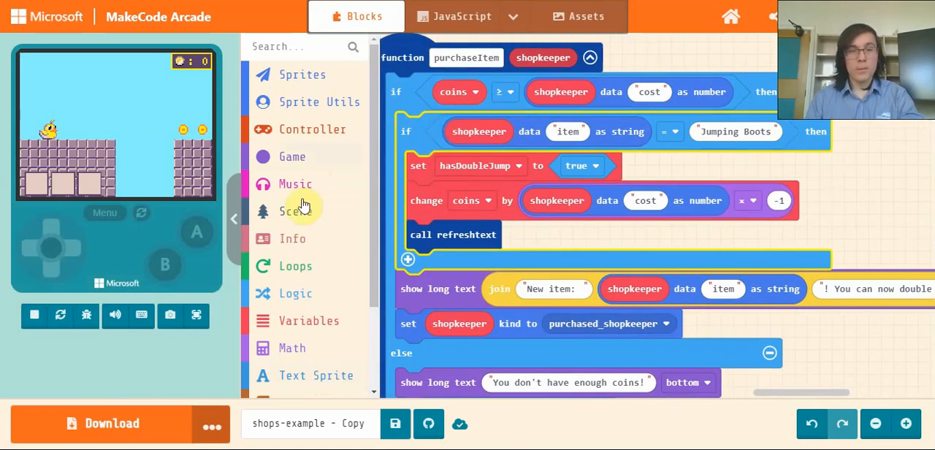
scroll("down", 3)
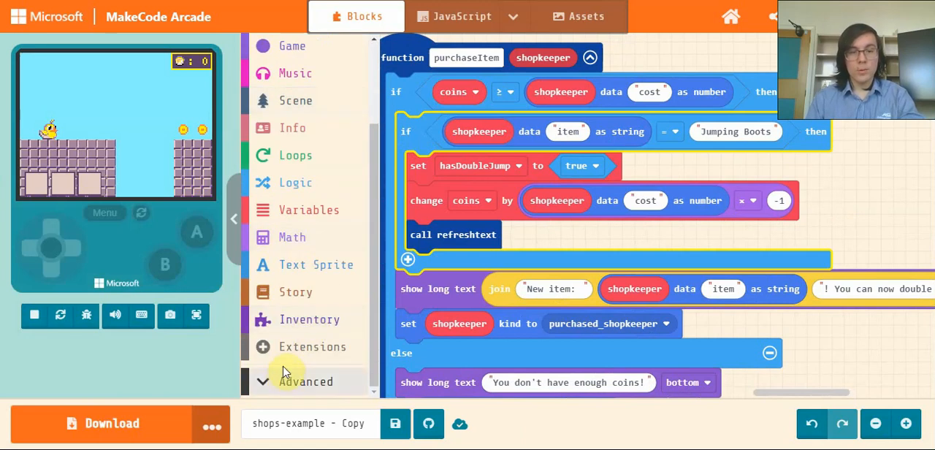
- Add 'call addItem' under refreshtext with the shopkeeper's item and image data
left_click(306, 381)
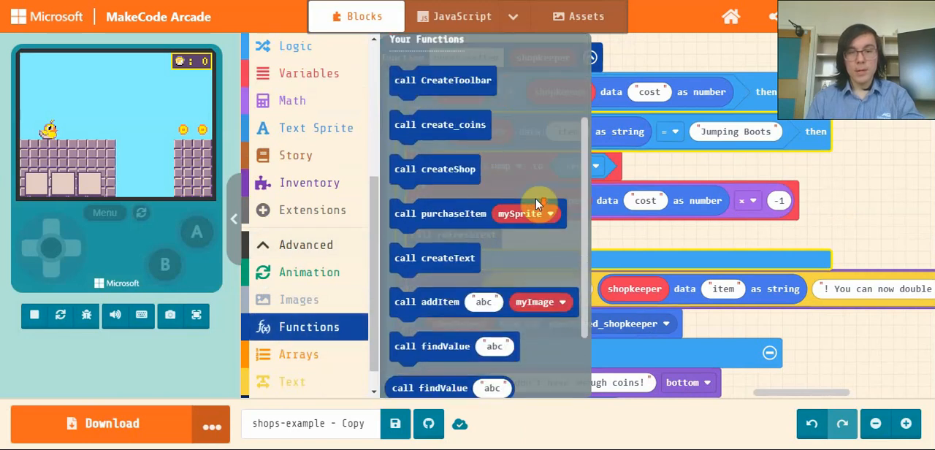
scroll("down", 3)
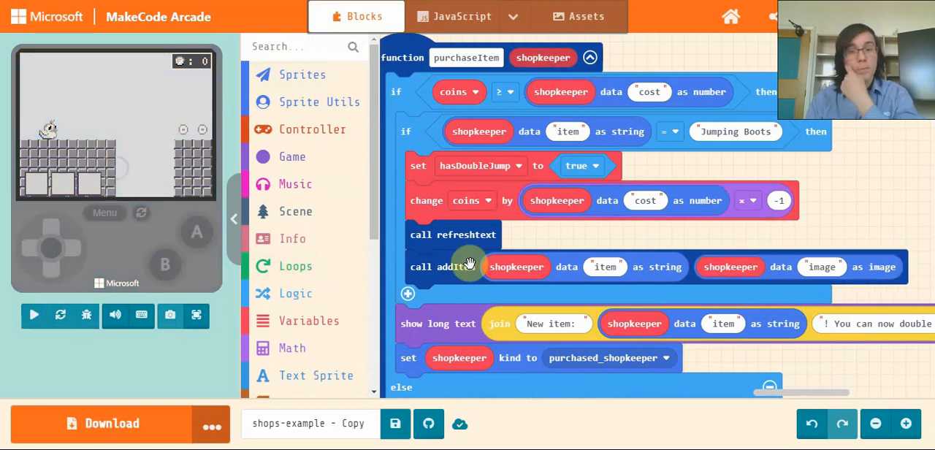
left_click(34, 315)
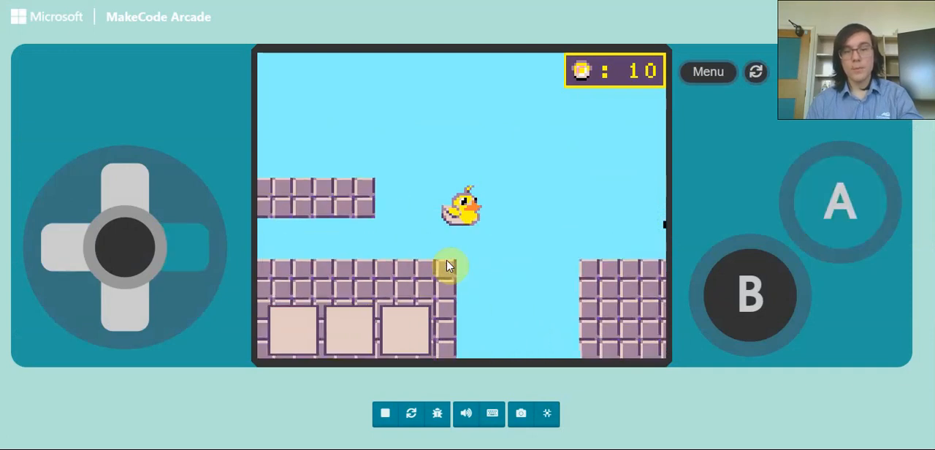
- Buy the Jumping Boots in the game and confirm they appear in the toolbar
left_click(841, 203)
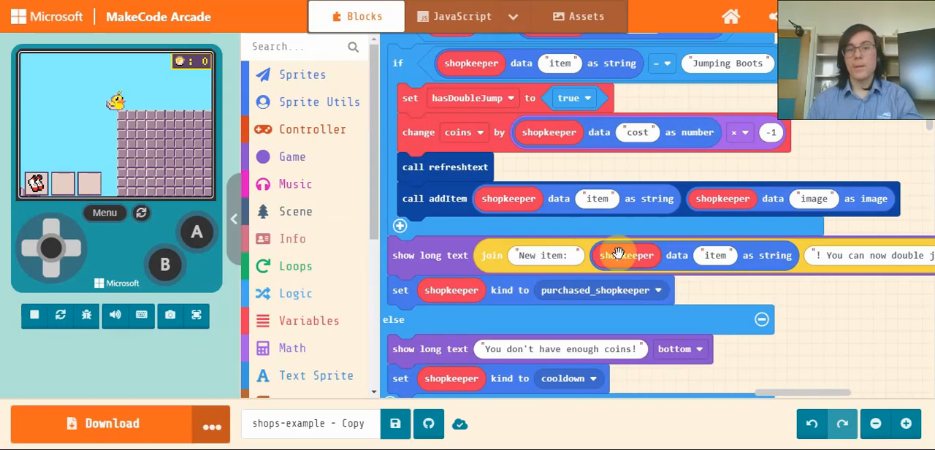
mouse_move(729, 161)
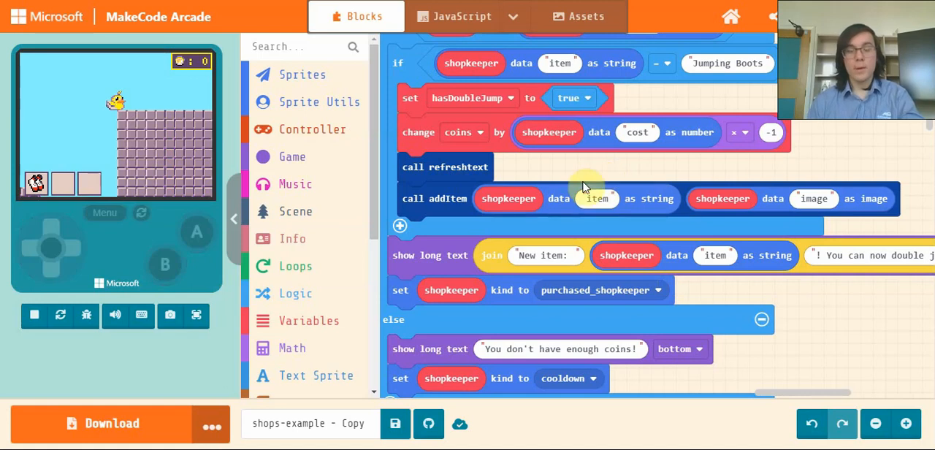
mouse_move(874, 417)
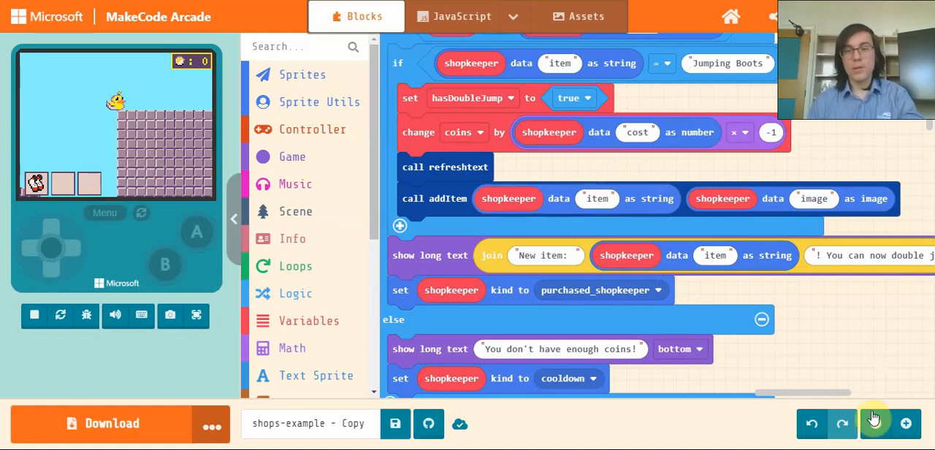